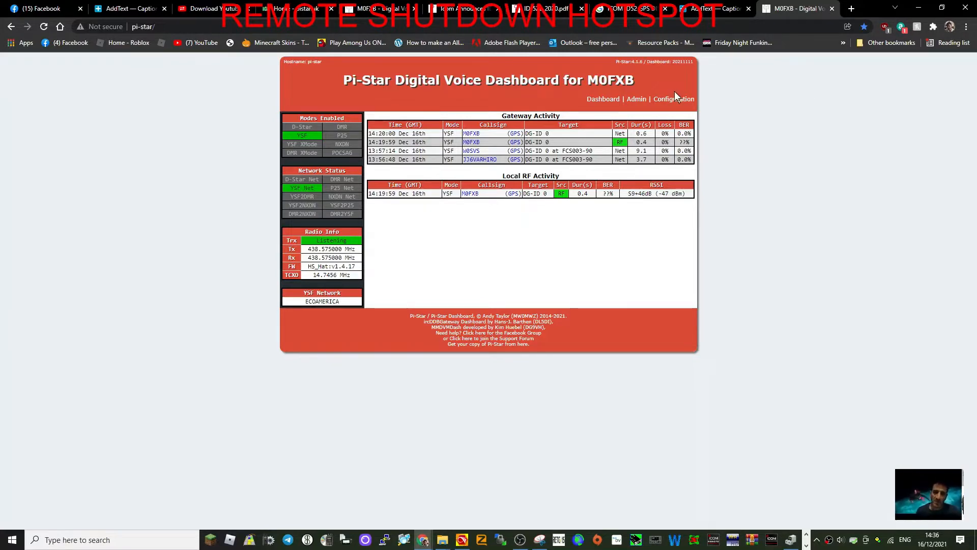
Go to Configuration/Admin and open the Expert editors page
left_click(674, 98)
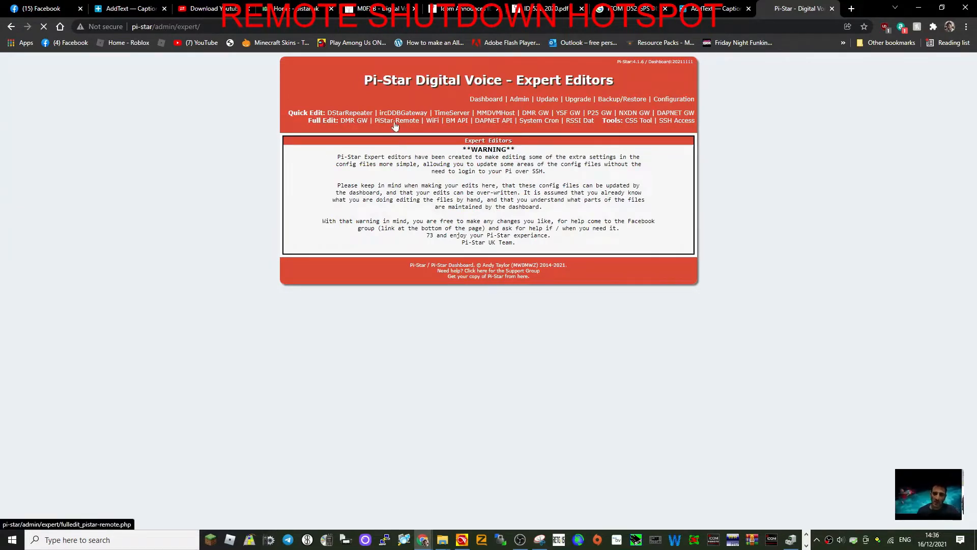
Open PiStar-Remote under Full Edit
left_click(397, 120)
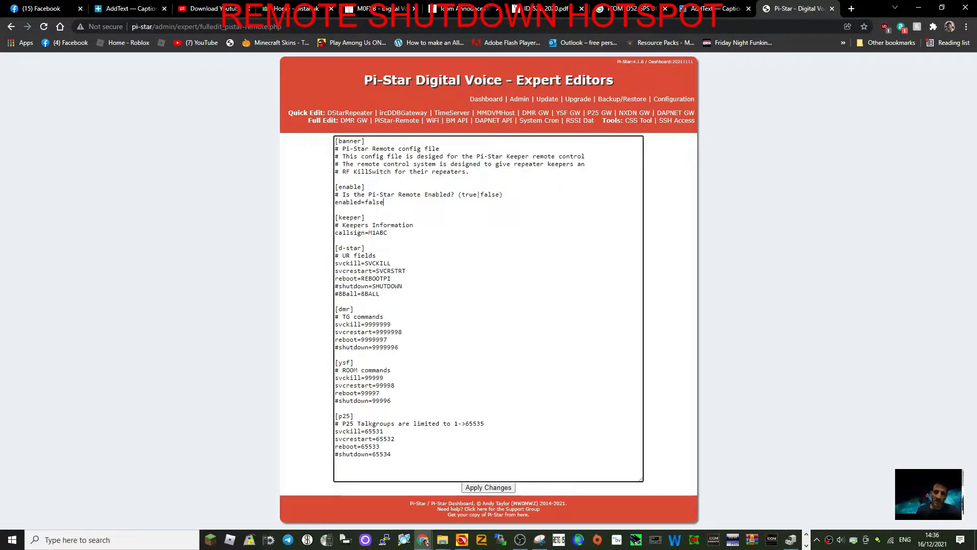
Change enabled=false to enabled=true and the keeper callsign from M1ABC to M0FXB
key("Backspace")
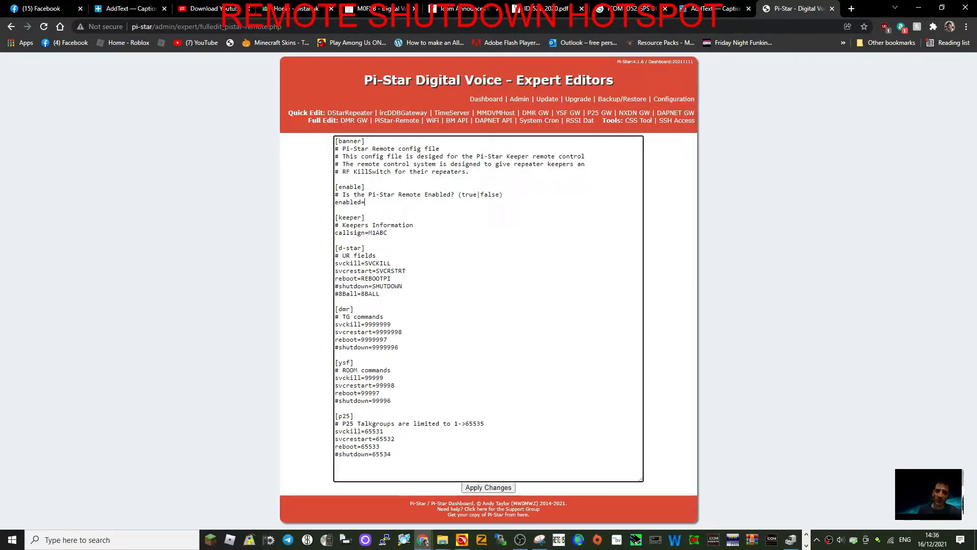
type("TRU")
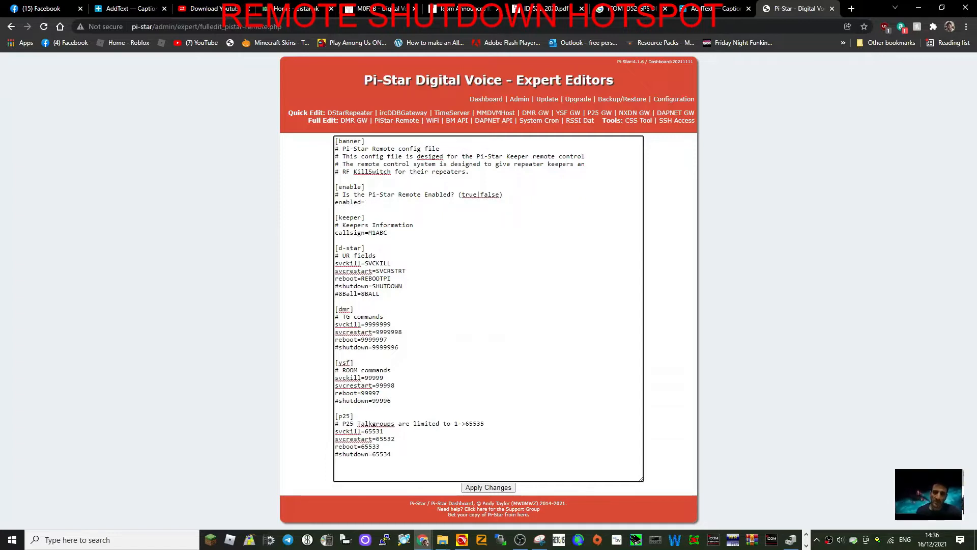
type("true")
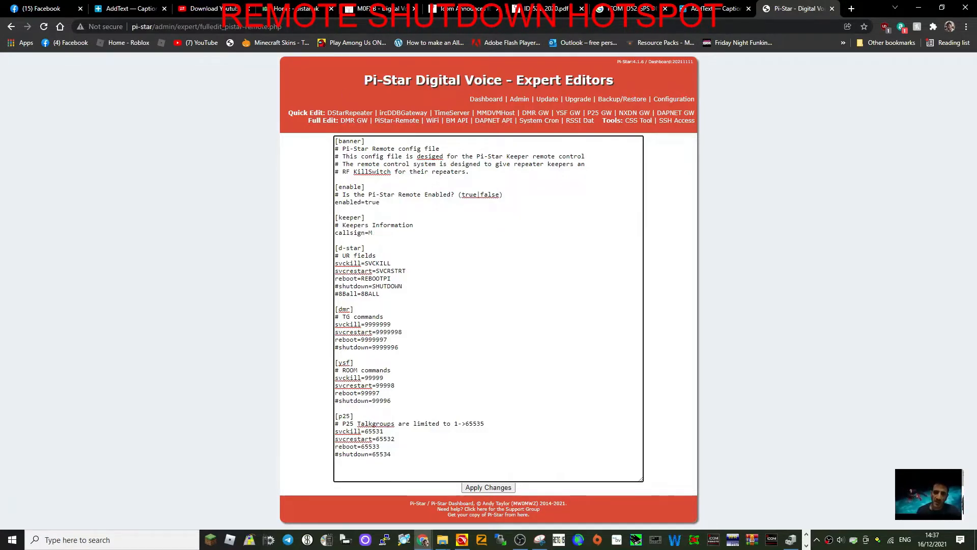
key("Backspace")
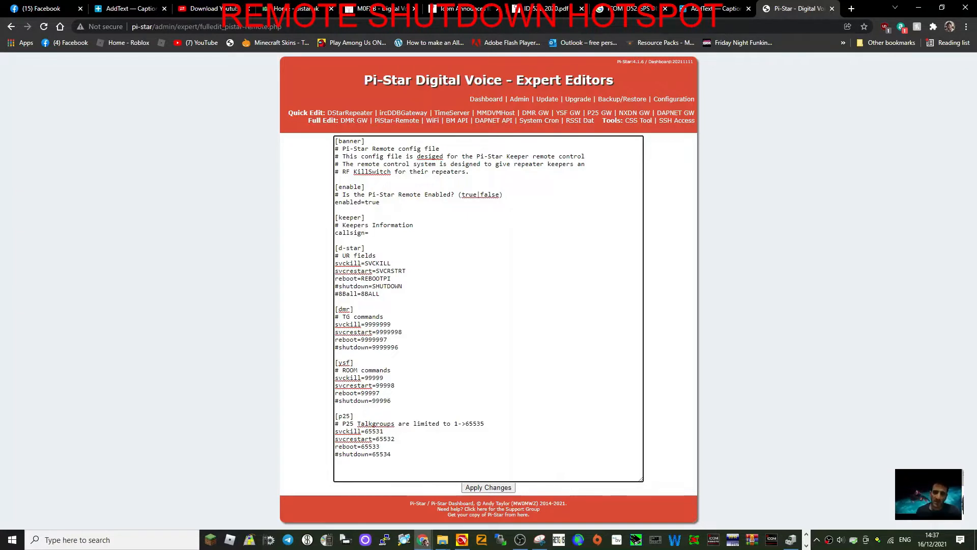
type("M0FX")
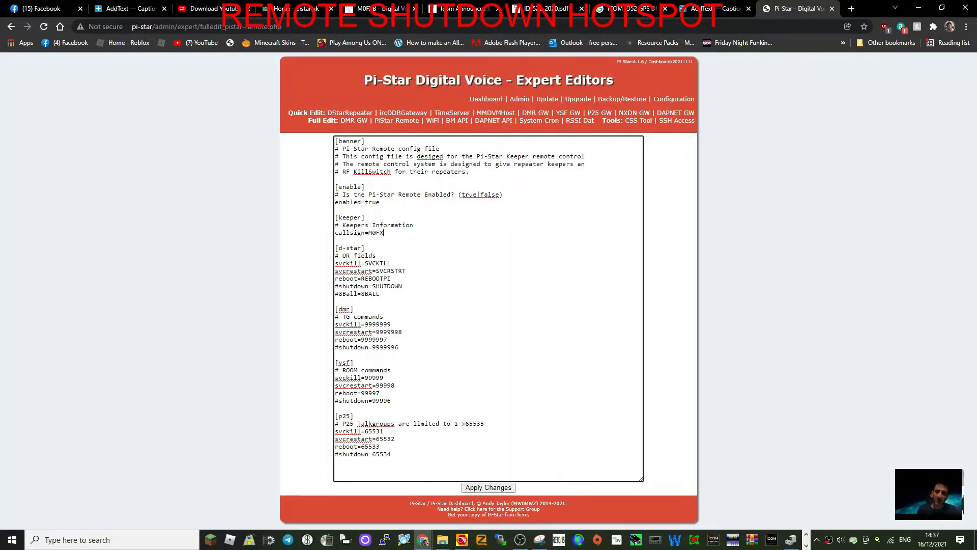
type("B")
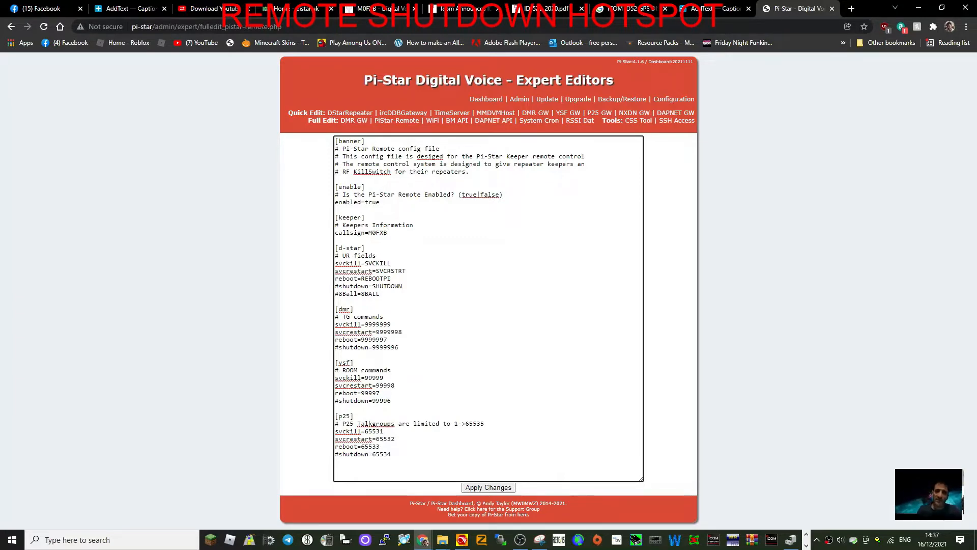
left_click(385, 232)
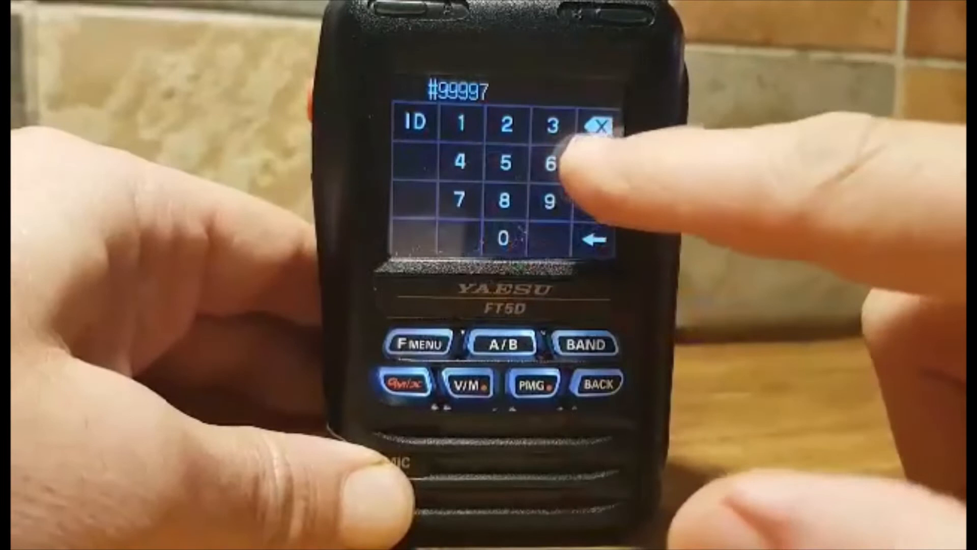
Send the #99997 YSF reboot command from the radio keypad
left_click(558, 165)
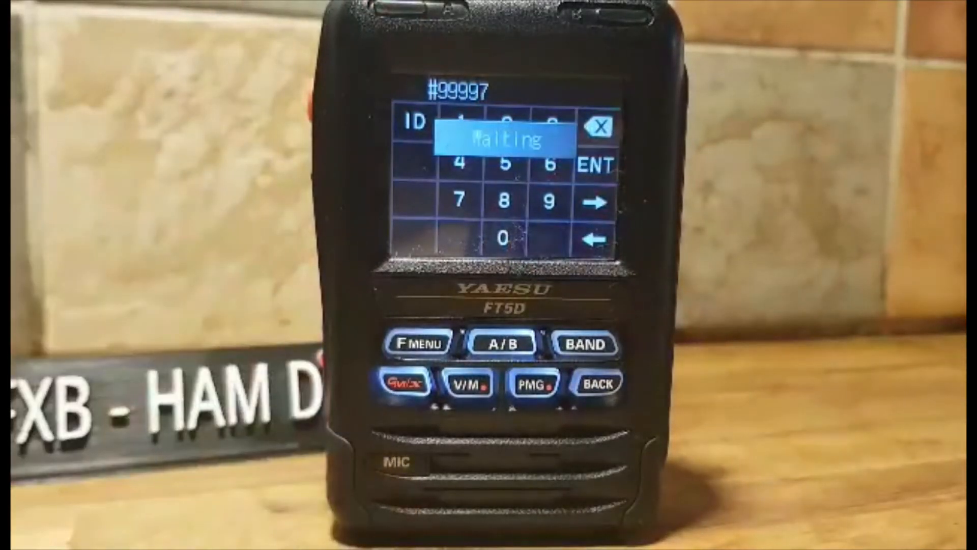